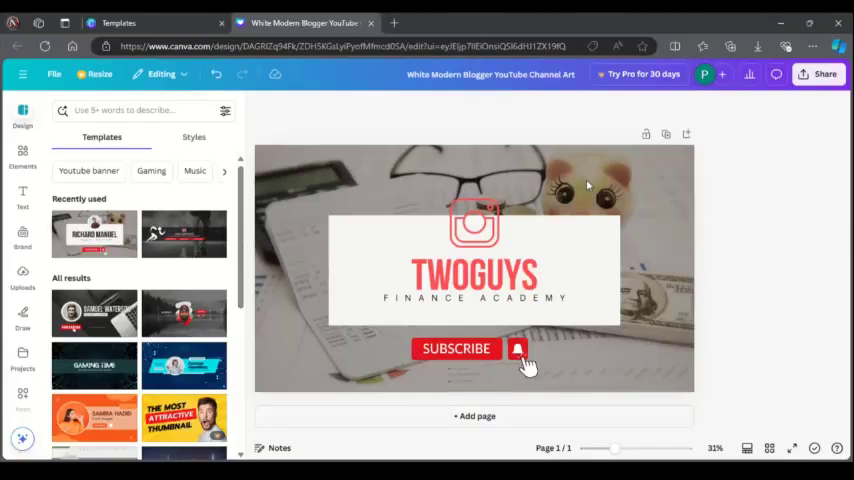
pyautogui.moveTo(530, 140)
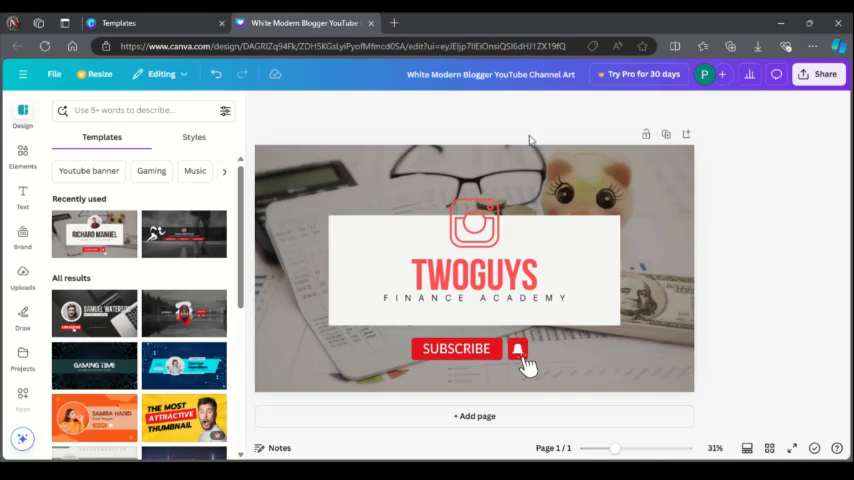
pyautogui.moveTo(372, 200)
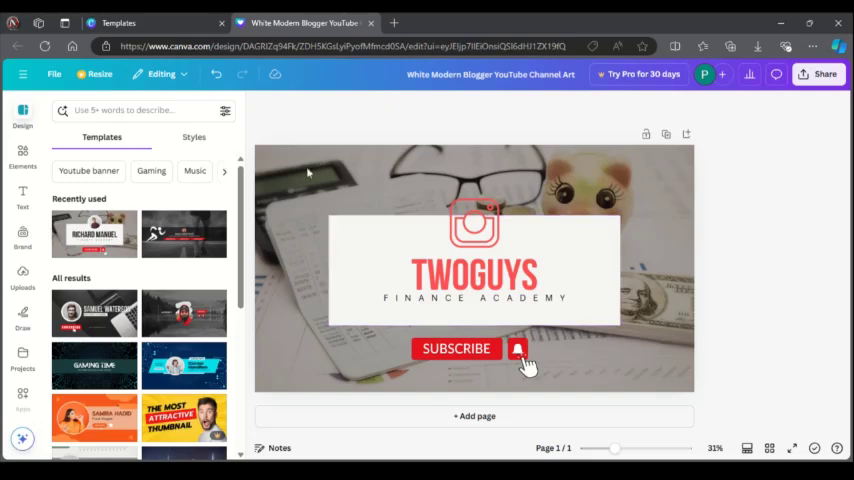
pyautogui.moveTo(672, 304)
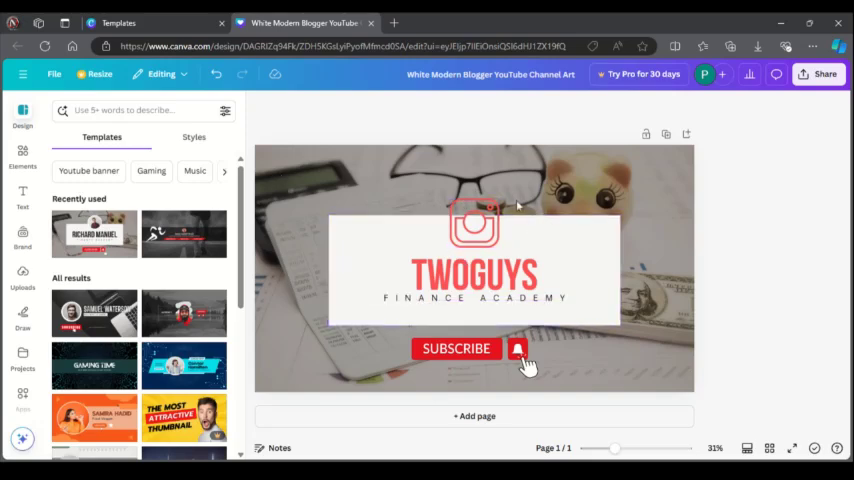
pyautogui.moveTo(600, 374)
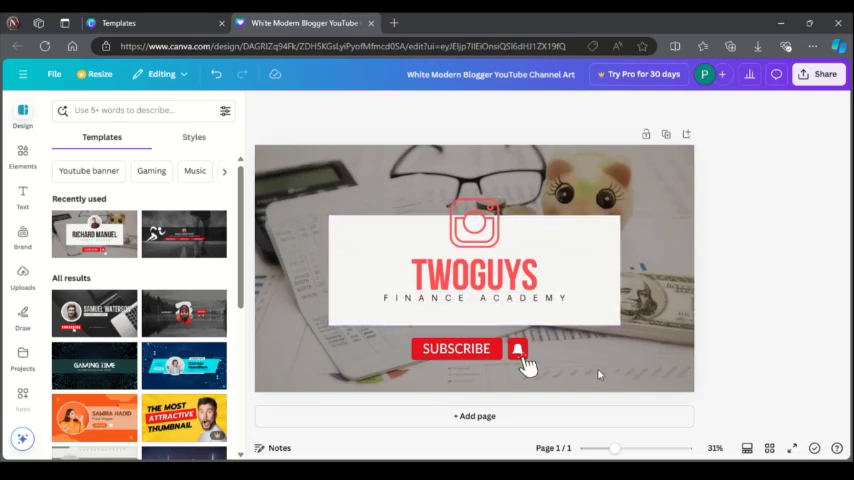
# Step: Select the TWOGUYS banner design on the canvas before sharing
pyautogui.click(474, 272)
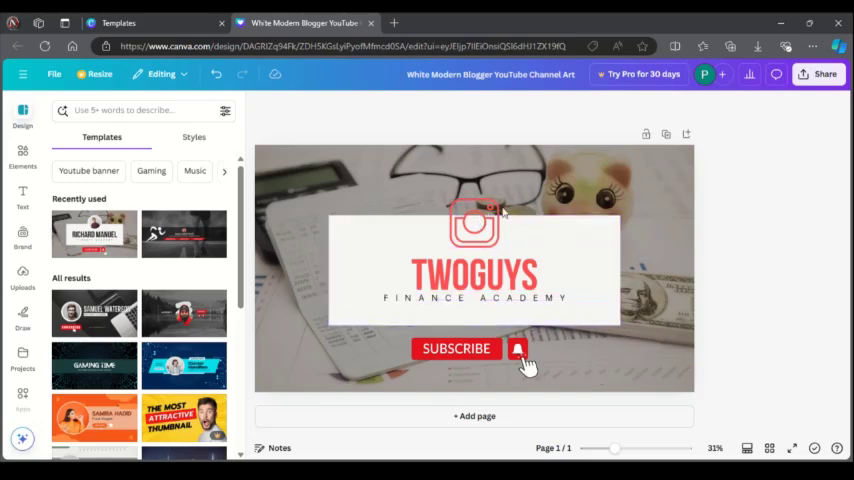
pyautogui.click(474, 222)
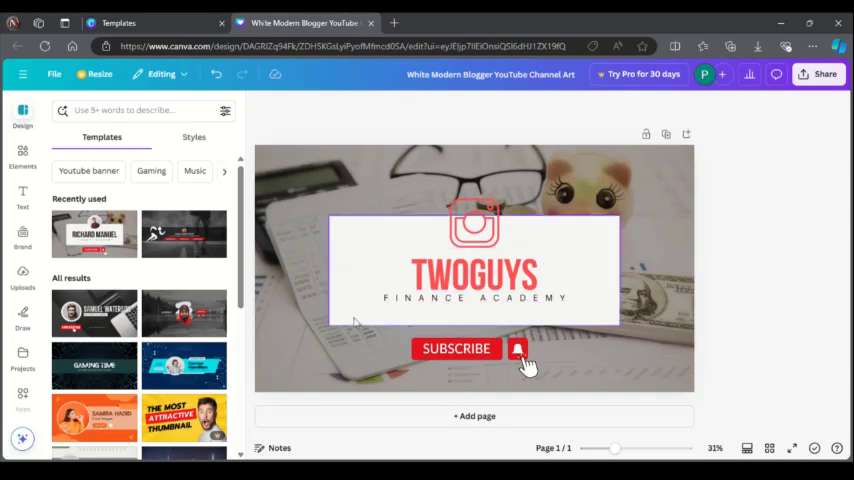
pyautogui.click(474, 224)
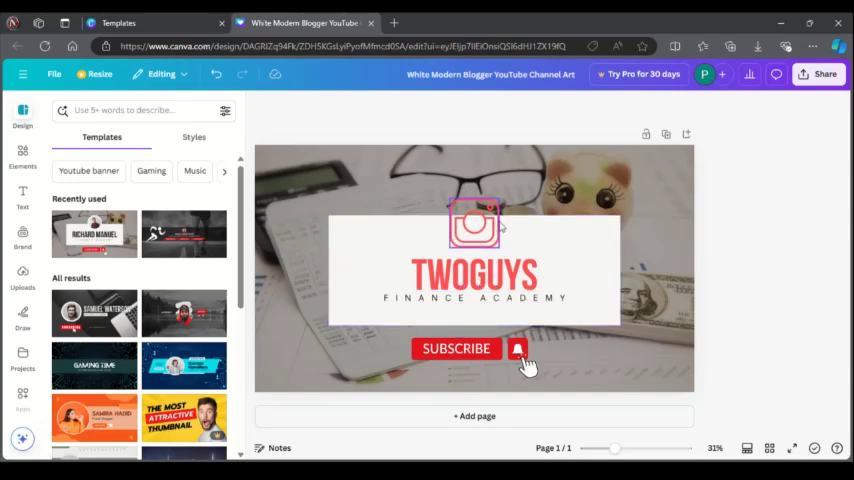
pyautogui.click(474, 268)
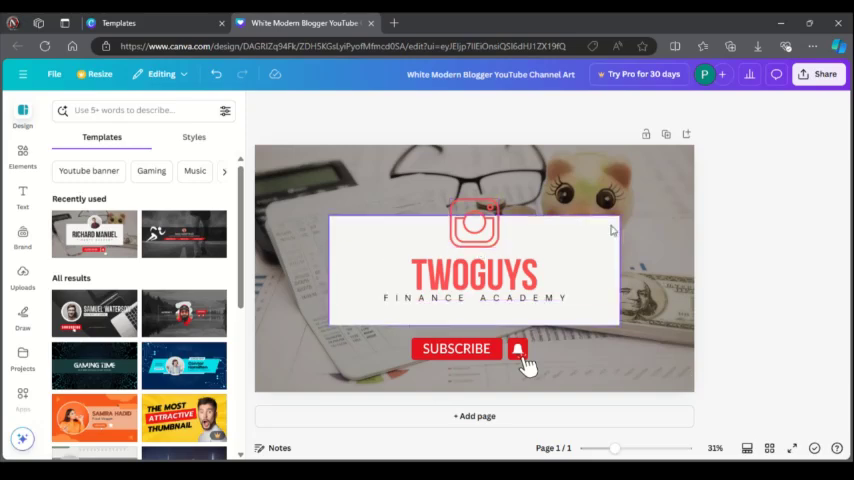
pyautogui.click(474, 270)
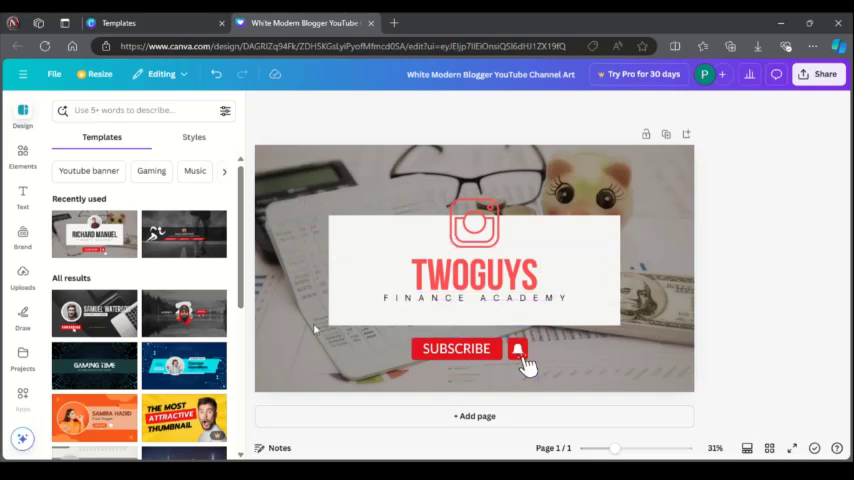
pyautogui.moveTo(668, 310)
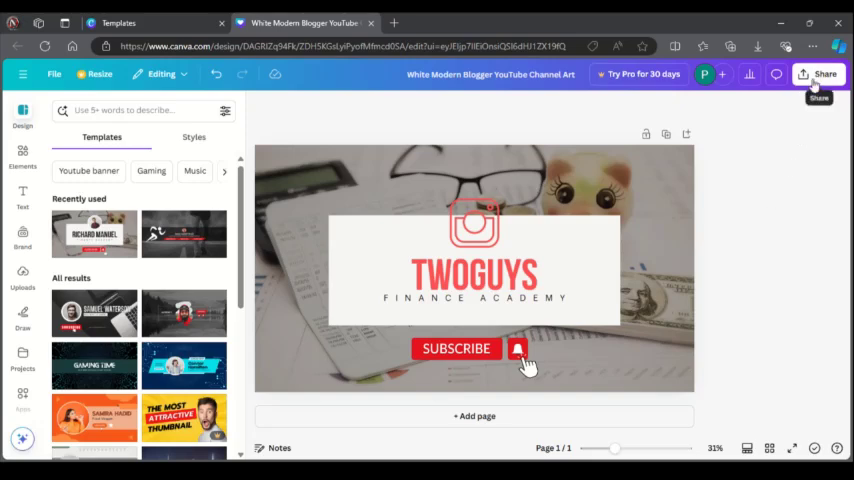
# Step: Delete the design's existing public view link from the Share panel
pyautogui.click(820, 74)
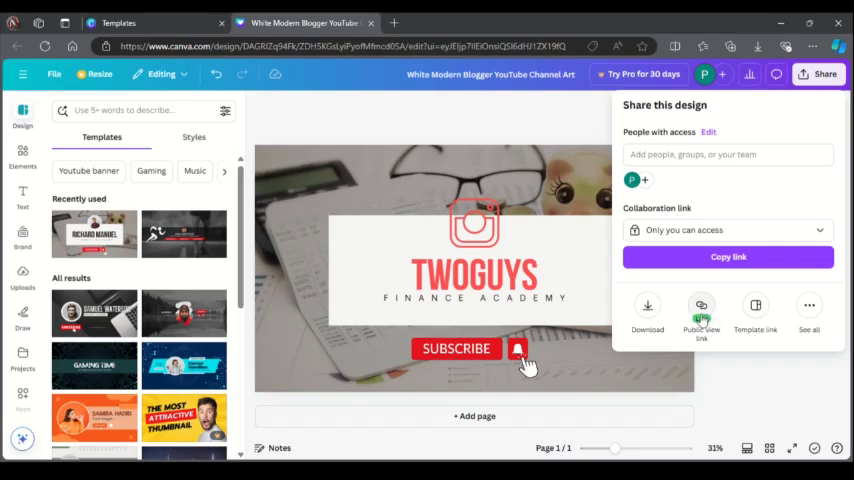
pyautogui.click(700, 316)
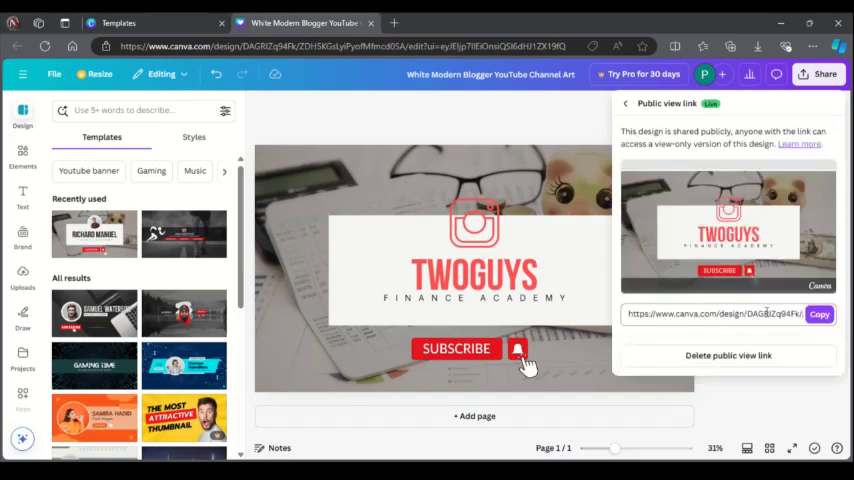
pyautogui.click(728, 356)
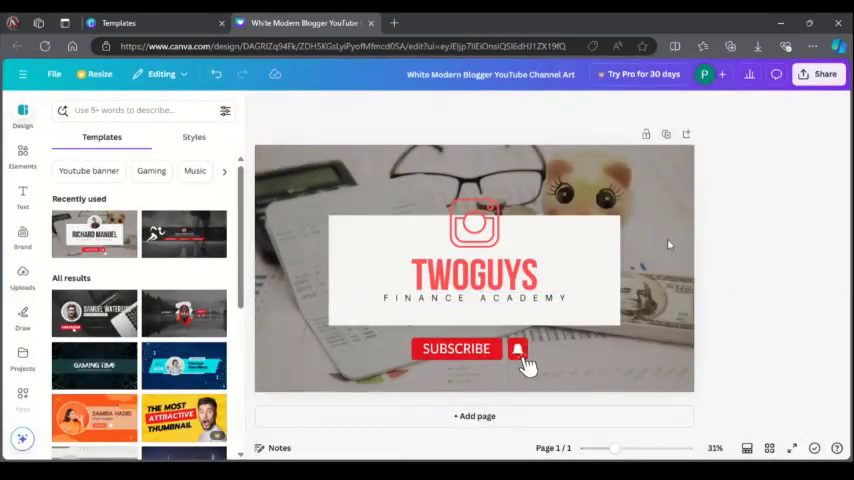
pyautogui.click(822, 74)
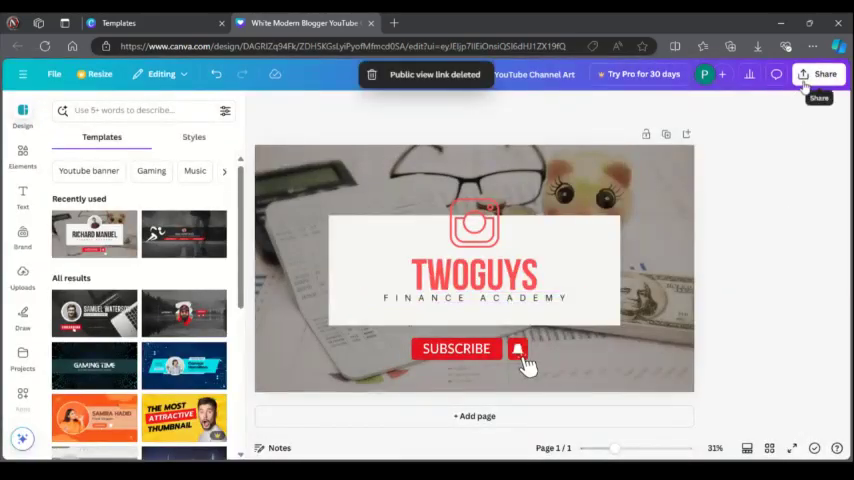
# Step: Create a new public view link with watermark for the banner
pyautogui.click(824, 72)
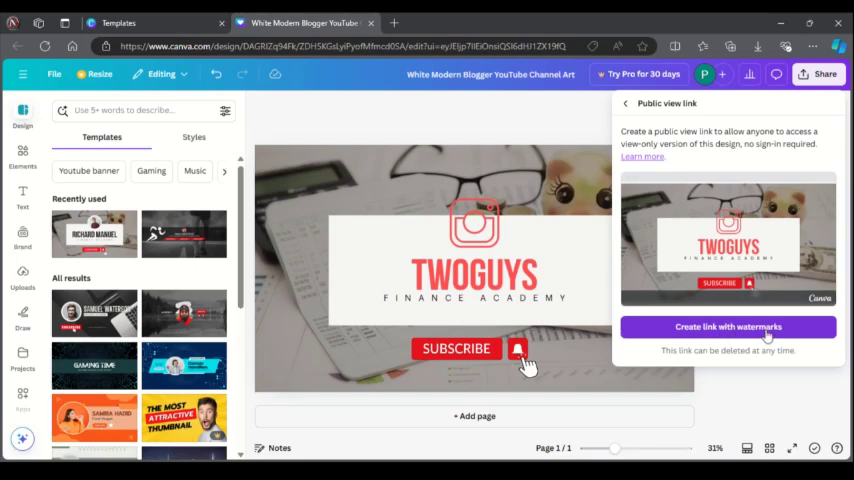
pyautogui.click(728, 328)
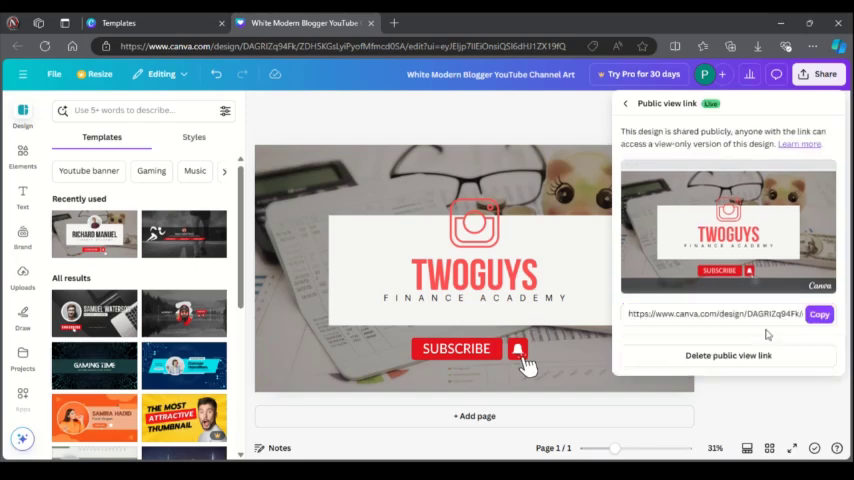
pyautogui.click(820, 312)
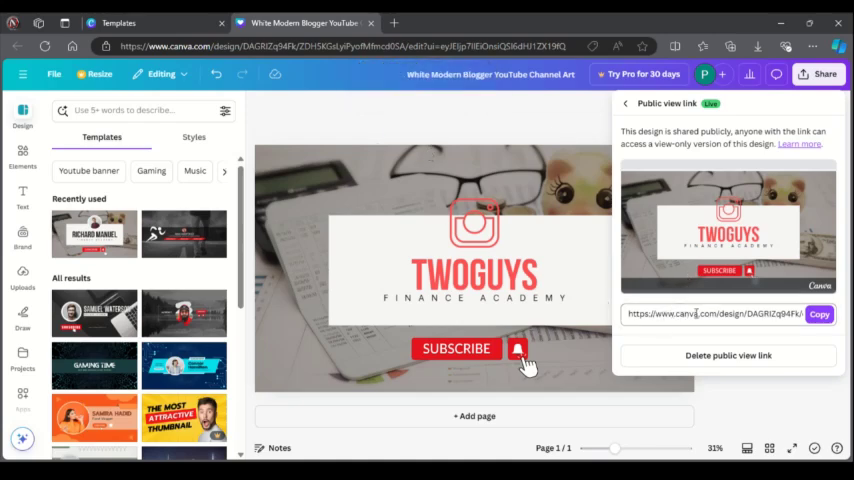
pyautogui.click(820, 314)
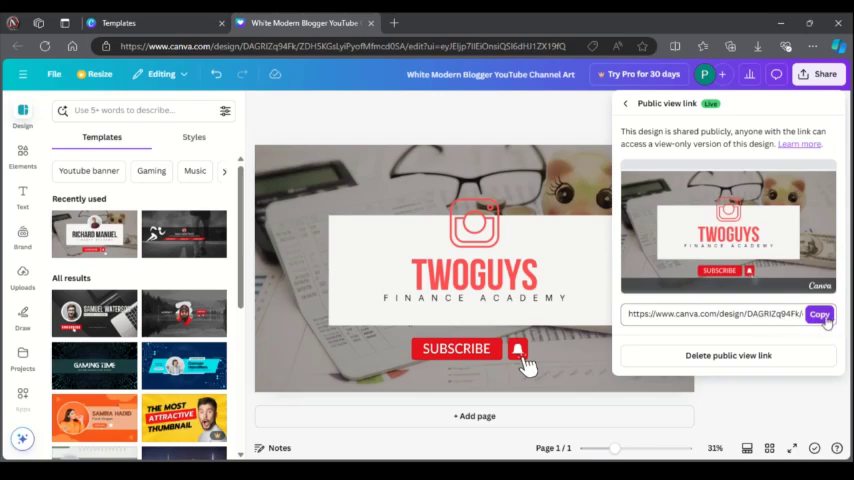
# Step: Copy the new watermarked public view link to the clipboard
pyautogui.click(820, 314)
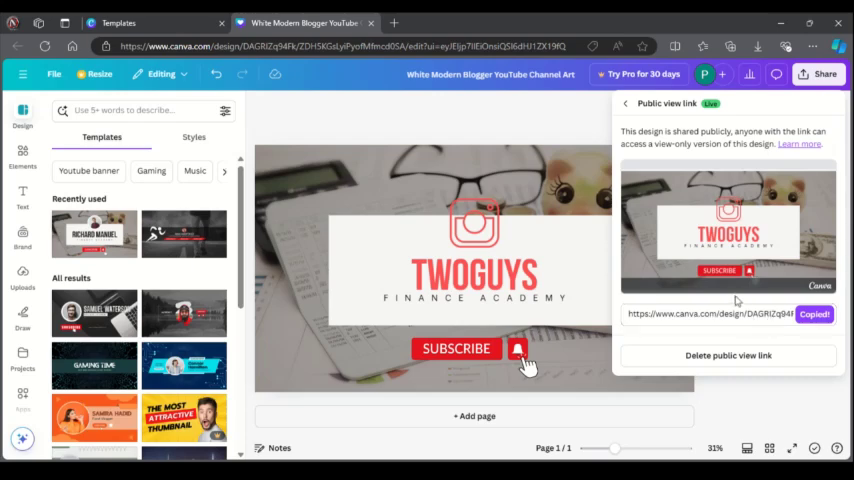
pyautogui.moveTo(800, 304)
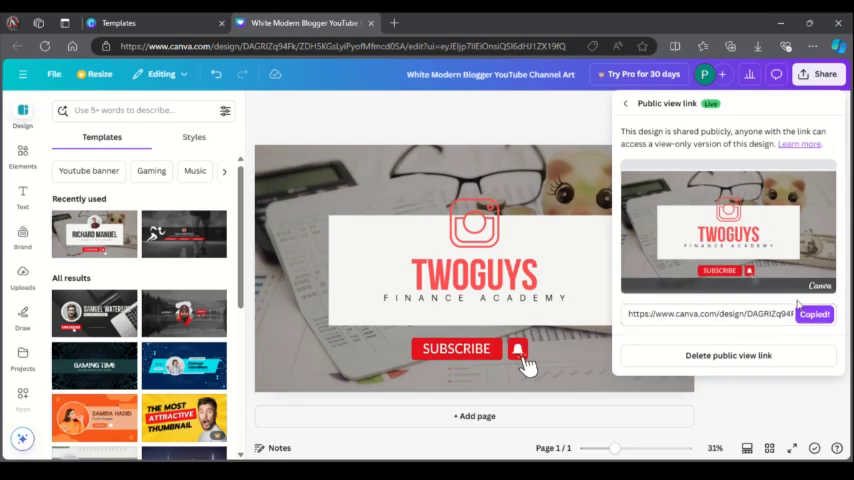